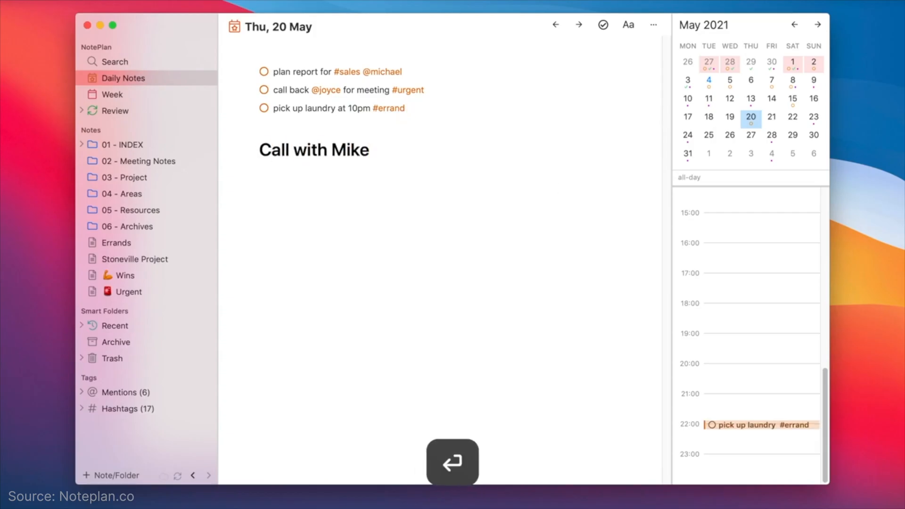
text(Call with @mike about the upcoming [[Sto)
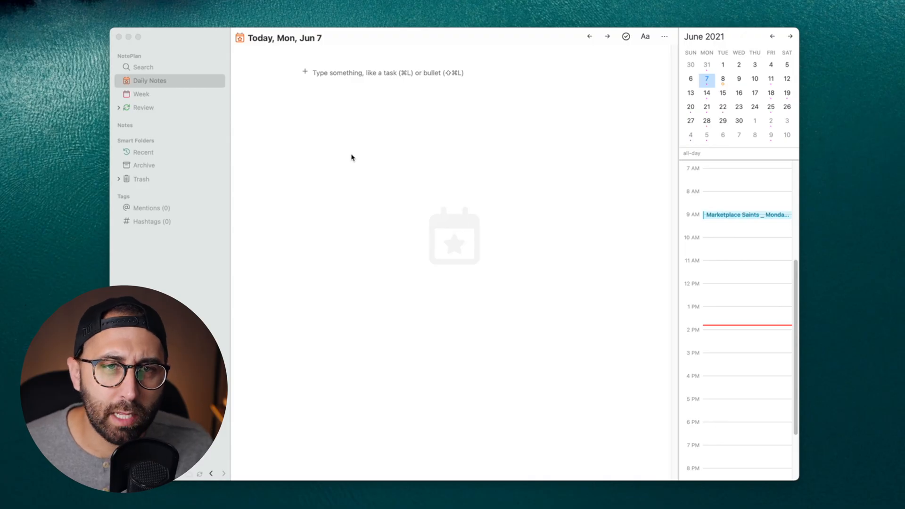
Step: Add placeholder text lines 'lkajsdlk' and 'fjsadf lkjasdlkfja slkdfj aslkd' to the June 7 note
click(293, 63)
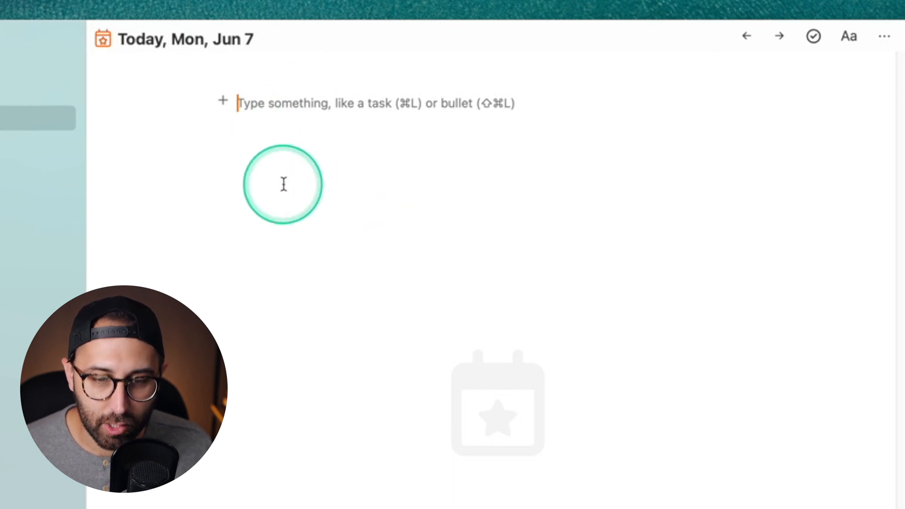
text(lkajsdlk)
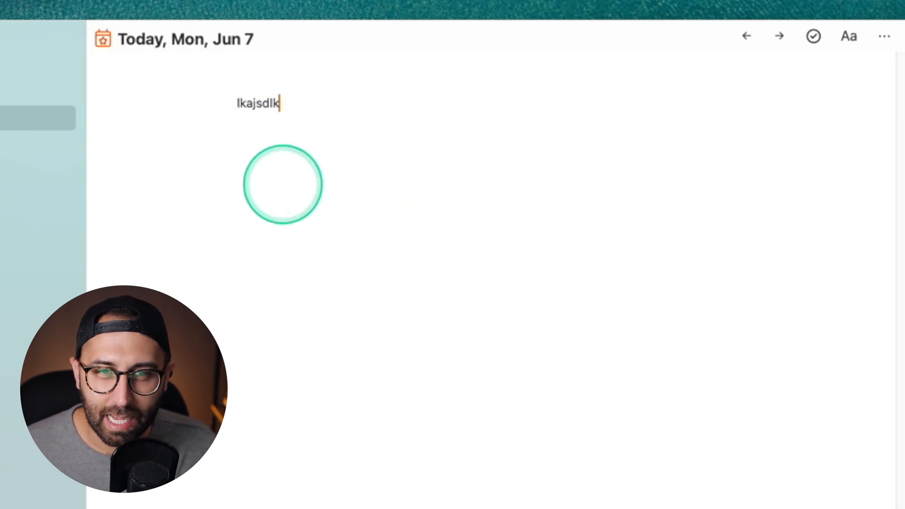
text(fjsadf lkjasdlkfja slkdfj aslkd)
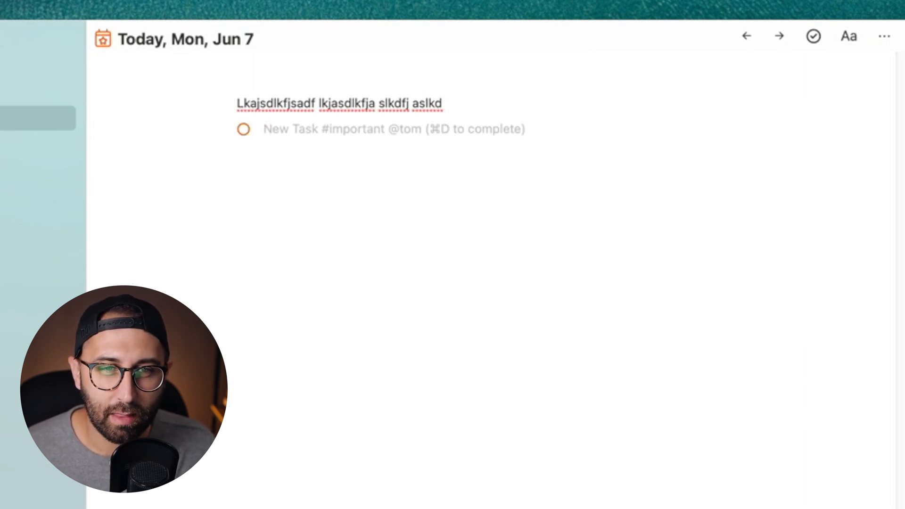
Step: Add a 'To do' task, a bullet 'lkdjfjld', and a sentence linking to [[whiskers]]
text(To do)
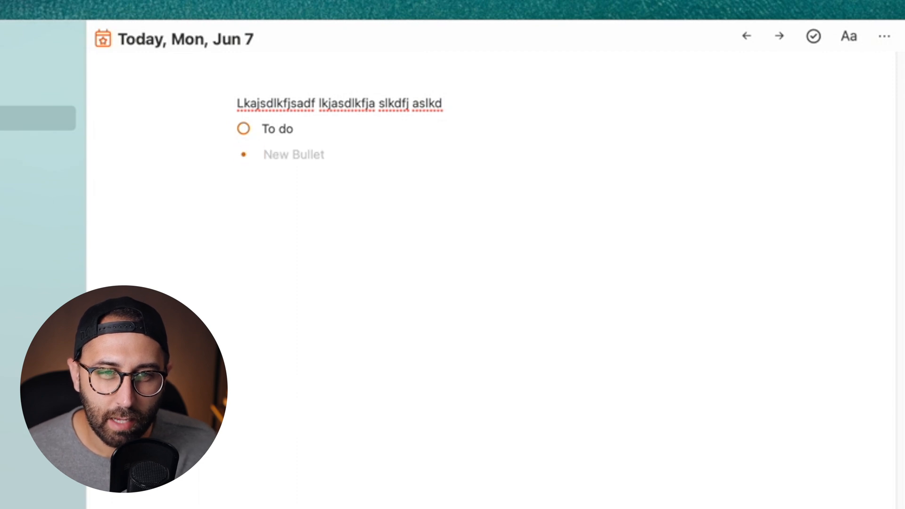
text(lkdjfjld)
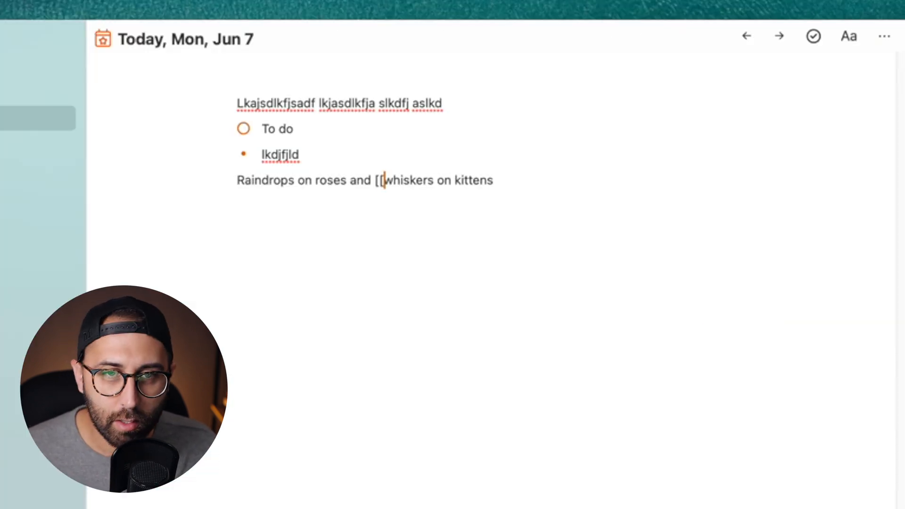
text(whiskers]])
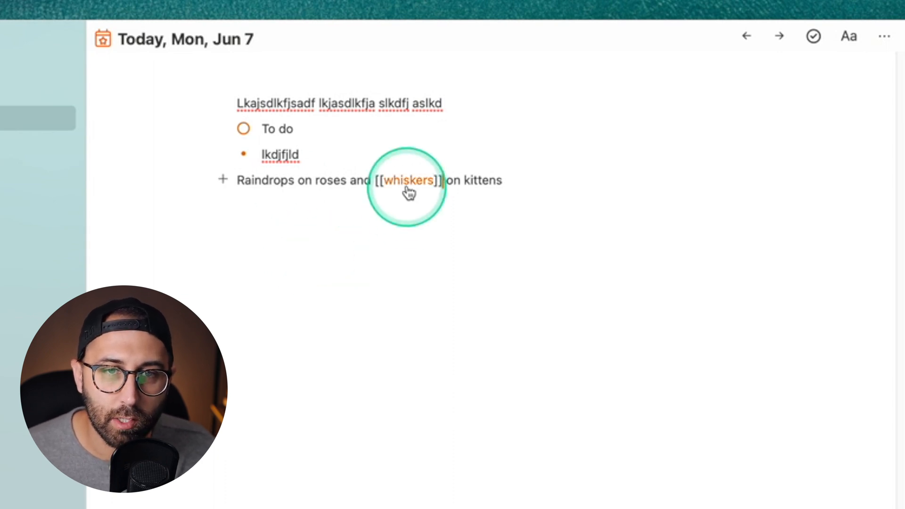
Step: Follow the whiskers link and write 'lkjdflkjd' under its title
click(408, 180)
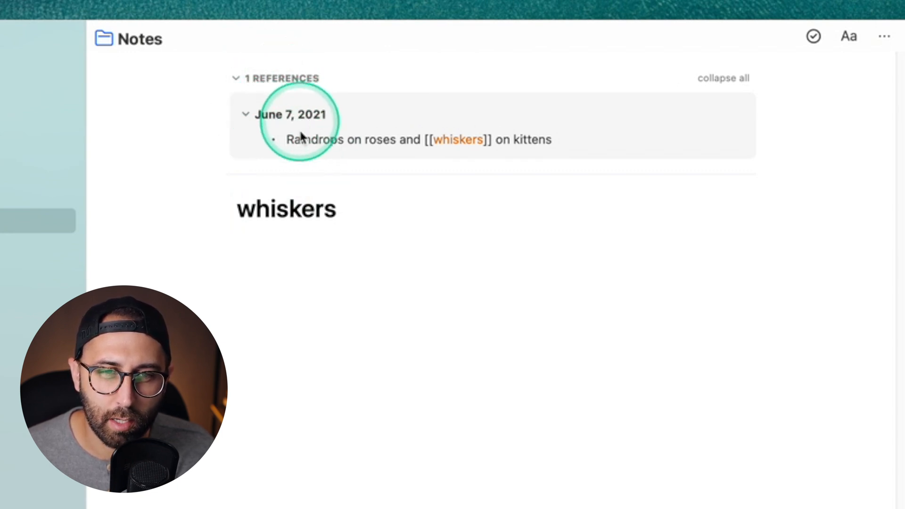
click(289, 246)
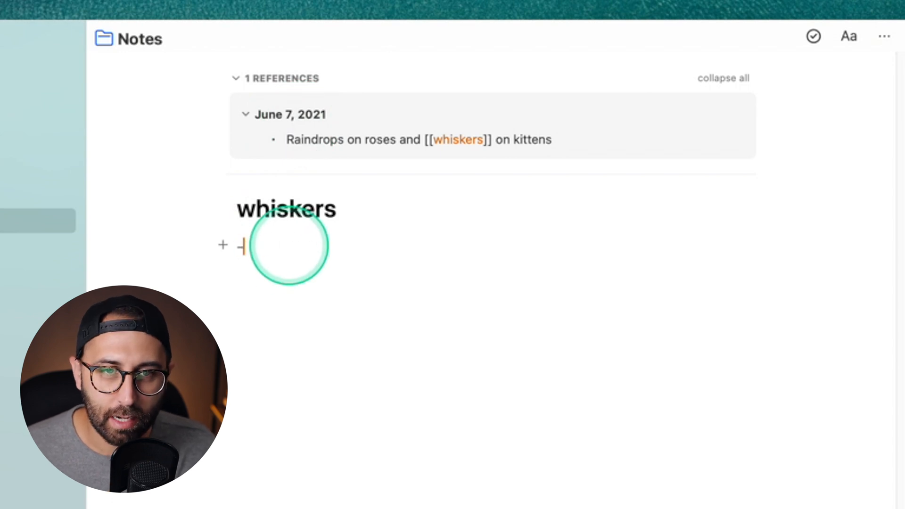
text(lkjdflkjd)
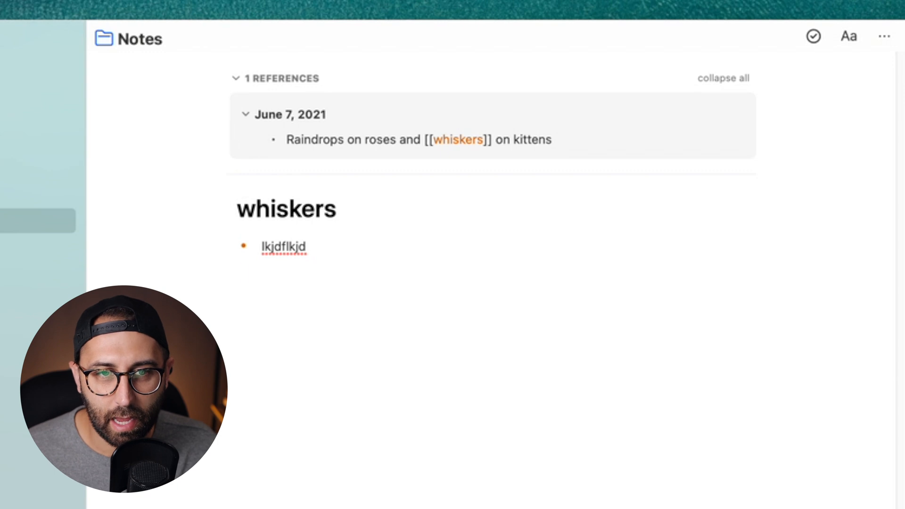
Step: Add a 'to do' task and start a new [[ note link in the whiskers note
text(to do)
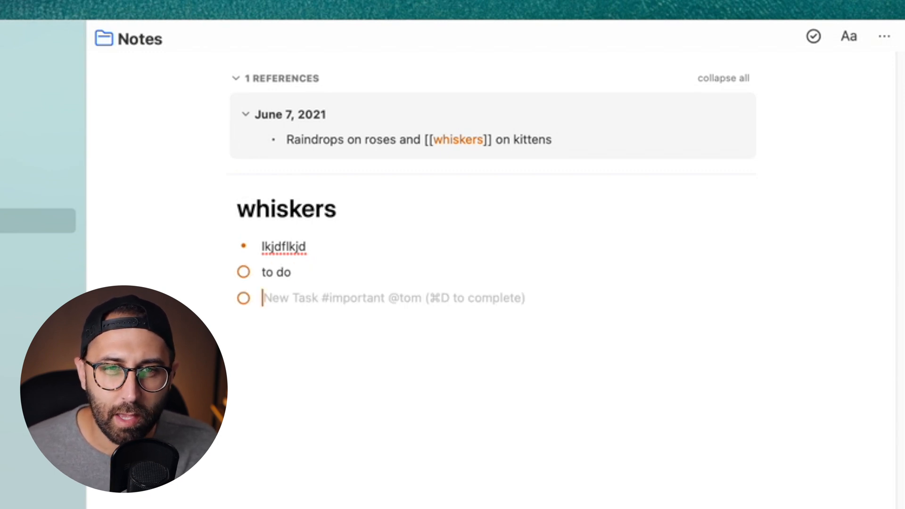
text([[)
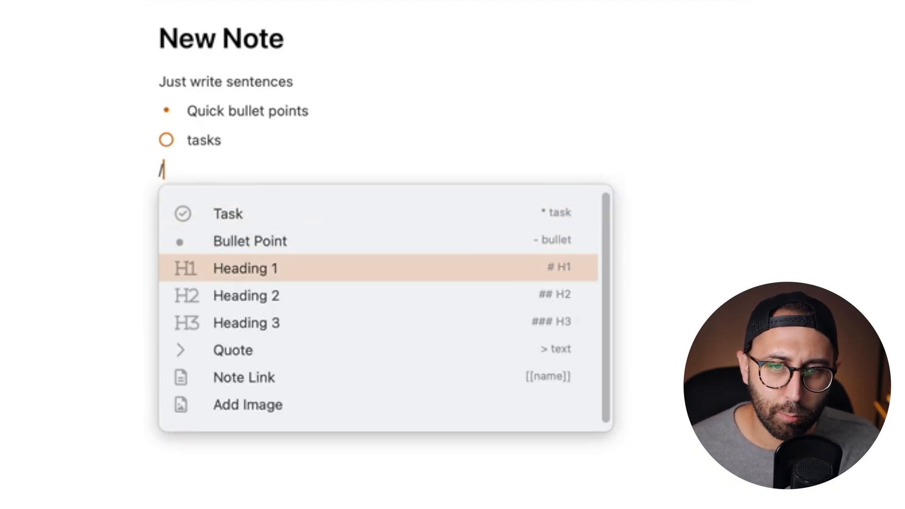
Step: Make the new line a Heading 1 reading 'Heading'
click(245, 269)
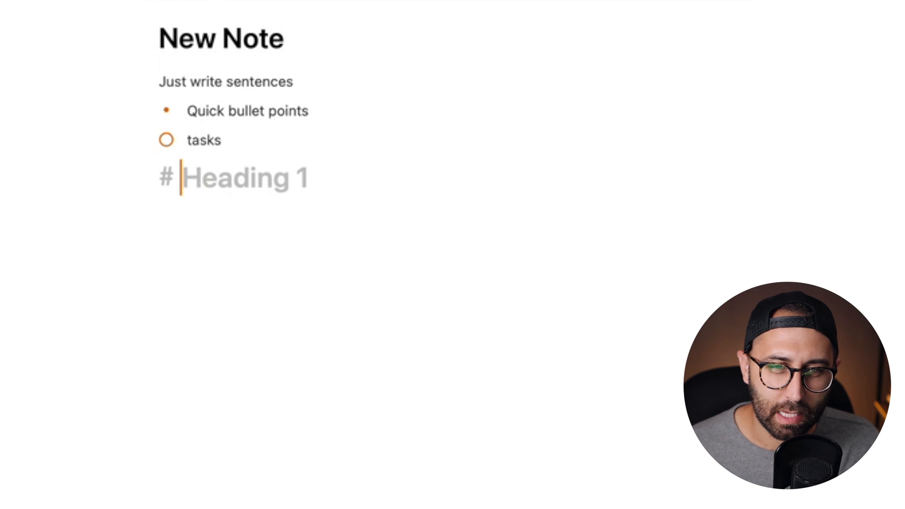
text(Heading)
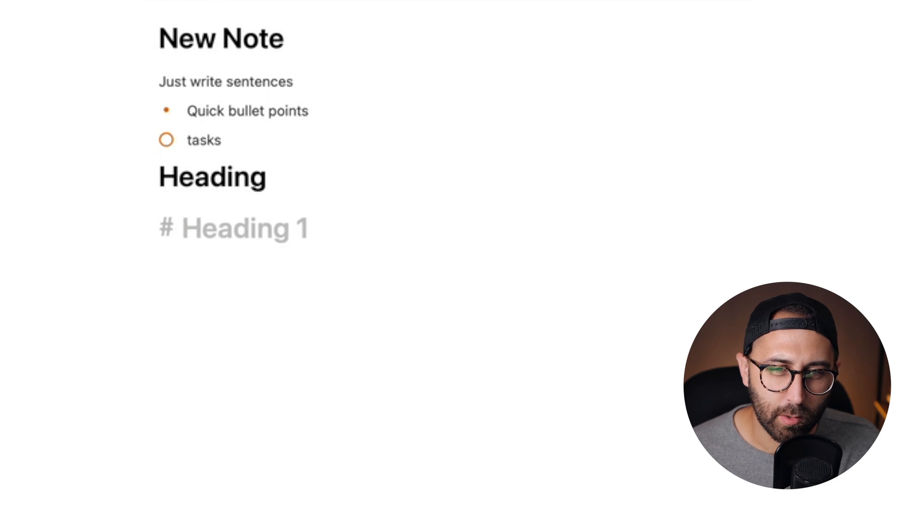
Step: Start a second-level heading '## Mark' below it
text(#)
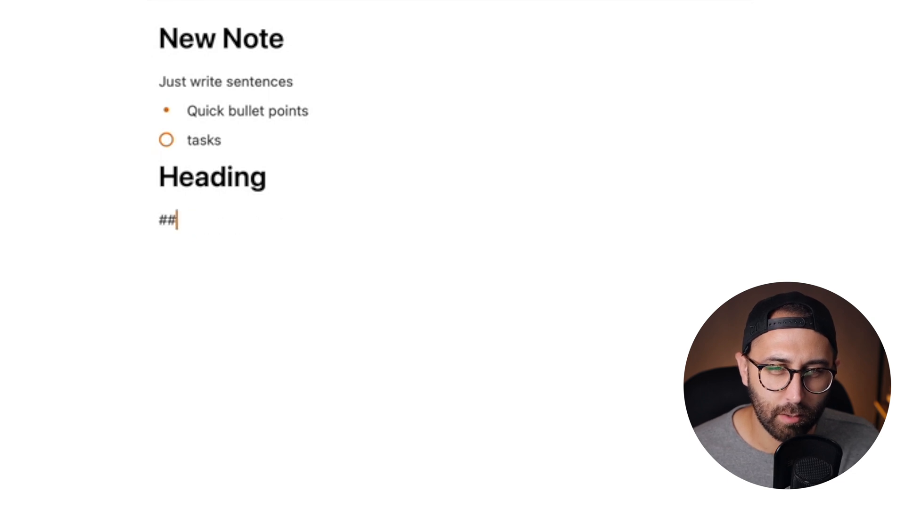
text(# Mark)
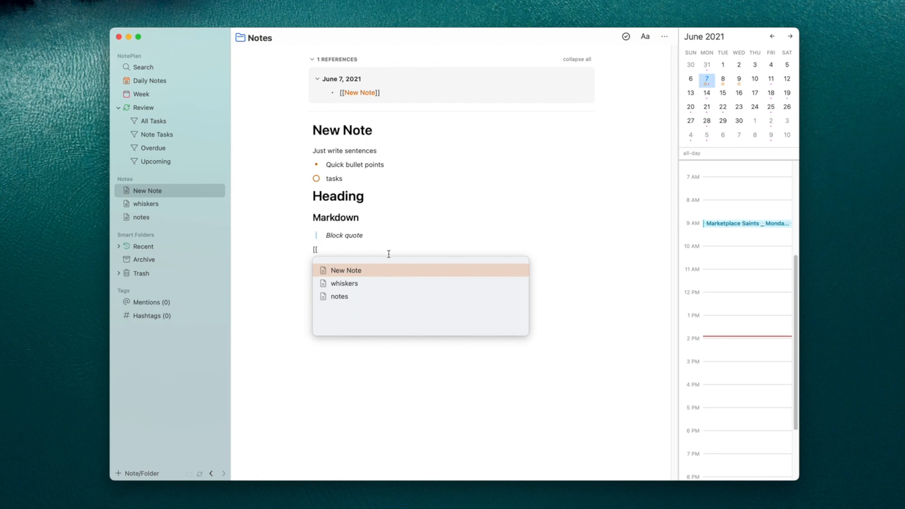
Step: Finish the note link with 'w' toward the whiskers note
text(w)
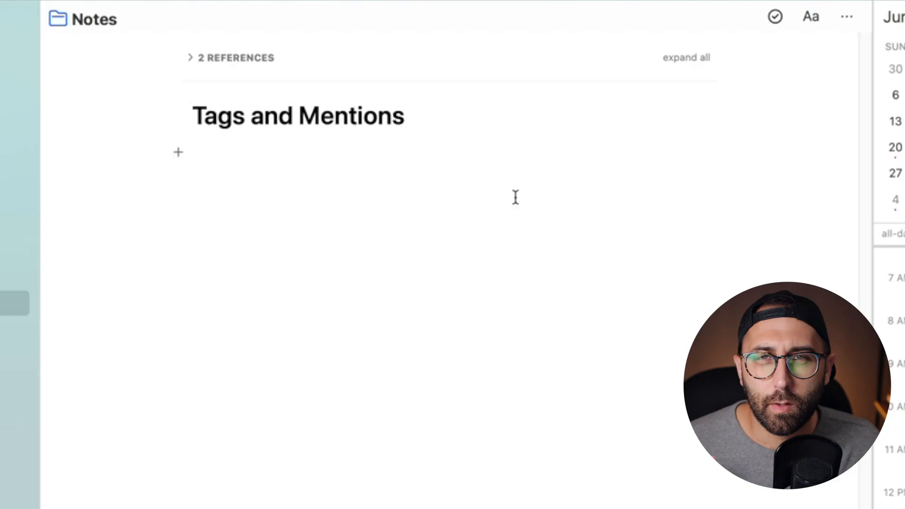
click(196, 153)
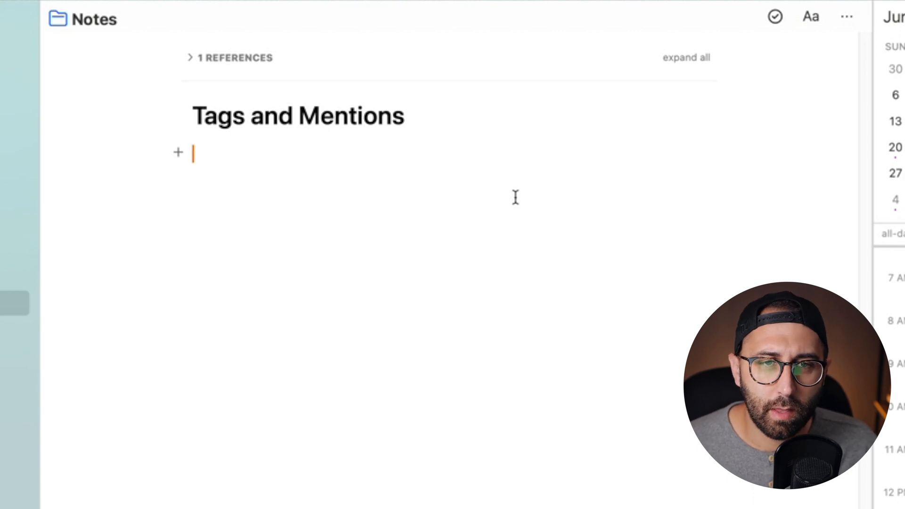
text(That allows you to)
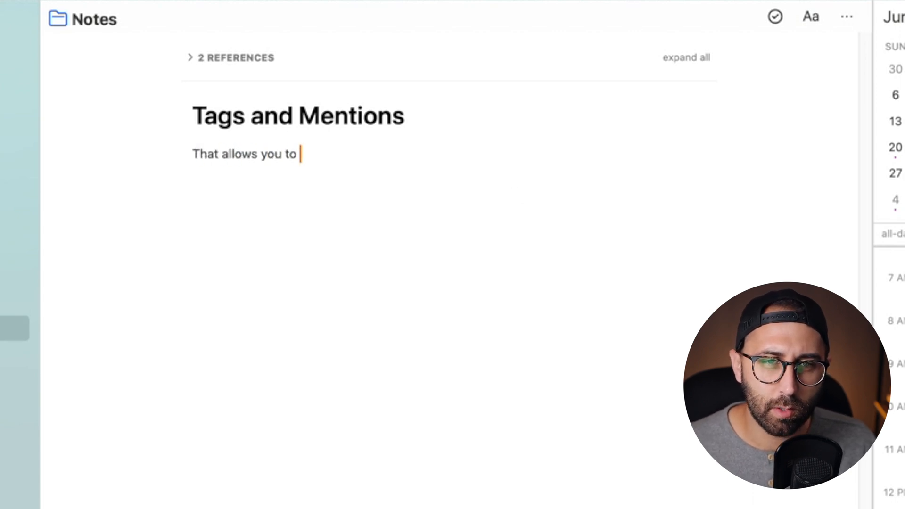
text(@Ki)
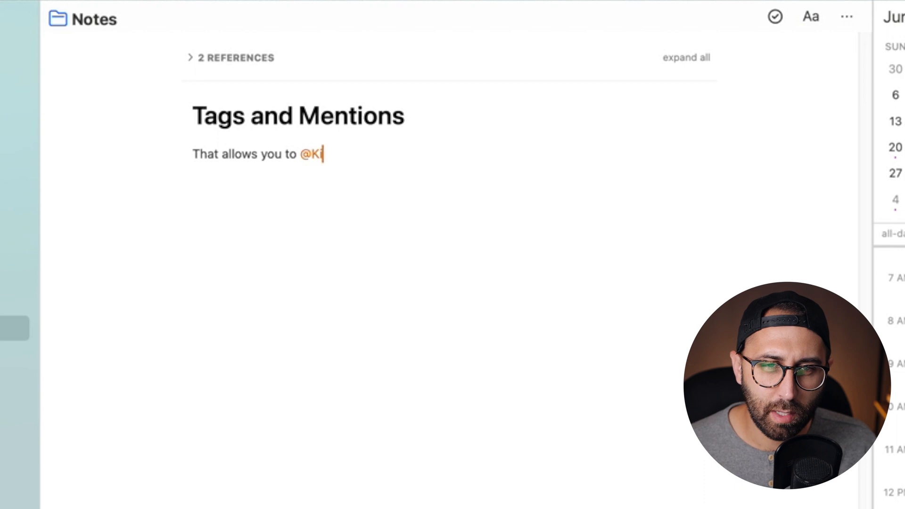
text(m)
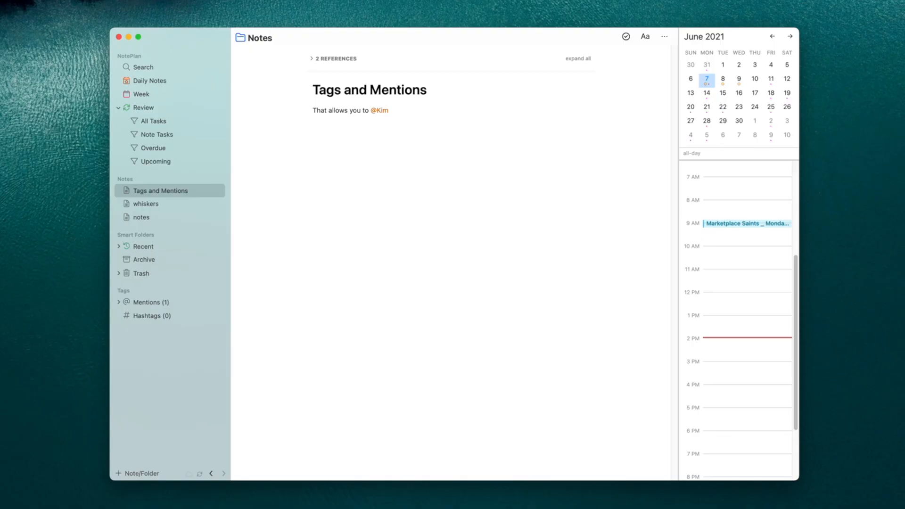
Step: Start a new line below the sentence and expand Mentions to show kim
click(434, 122)
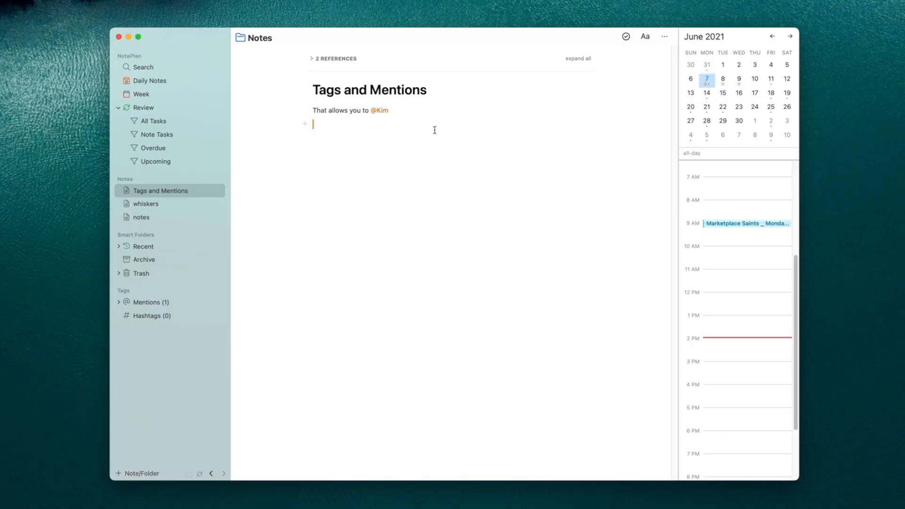
click(150, 301)
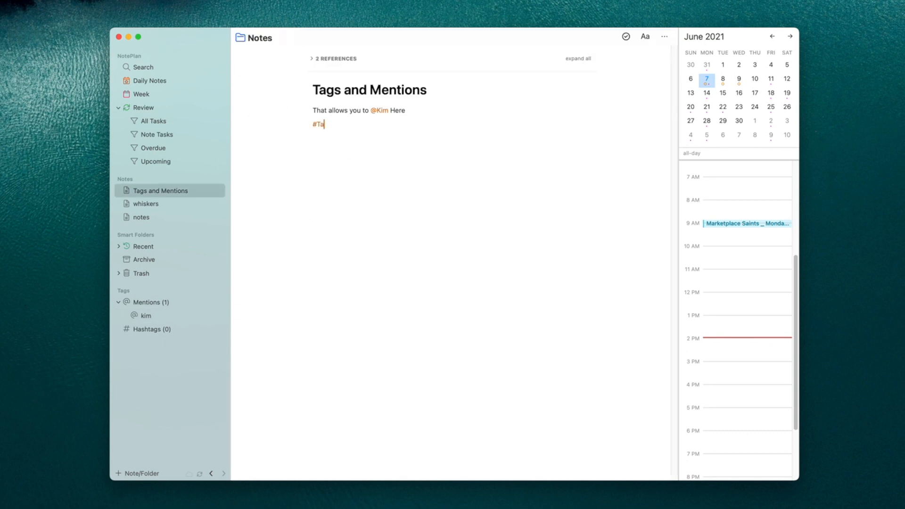
Step: Complete the #Tagging hashtag and show tagging in the sidebar Hashtags overview
text(gging)
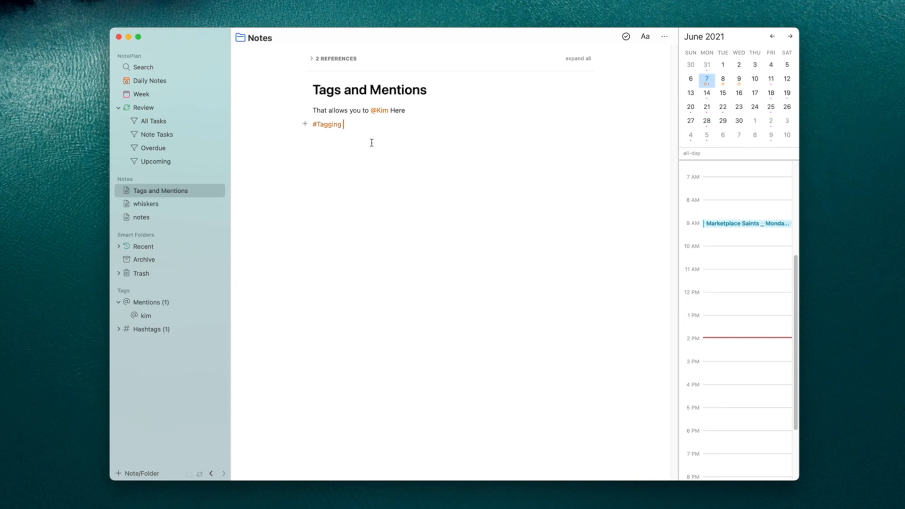
click(150, 330)
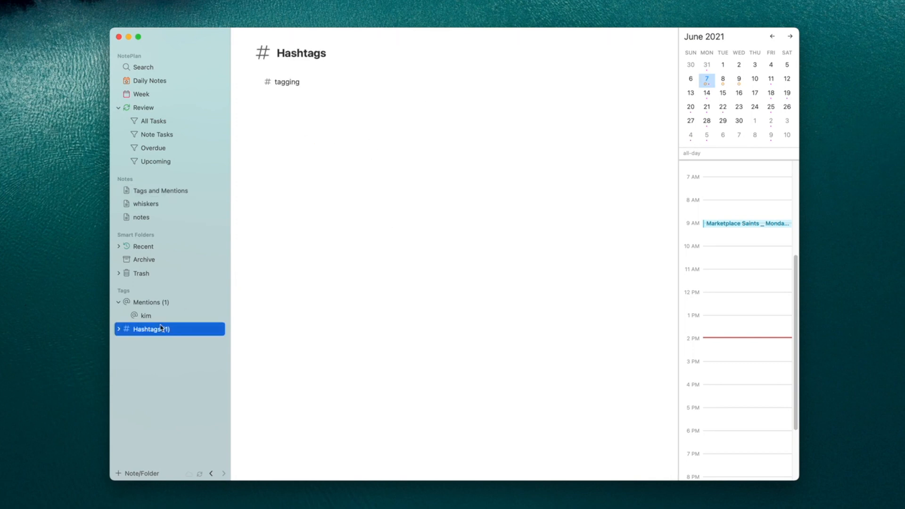
click(151, 342)
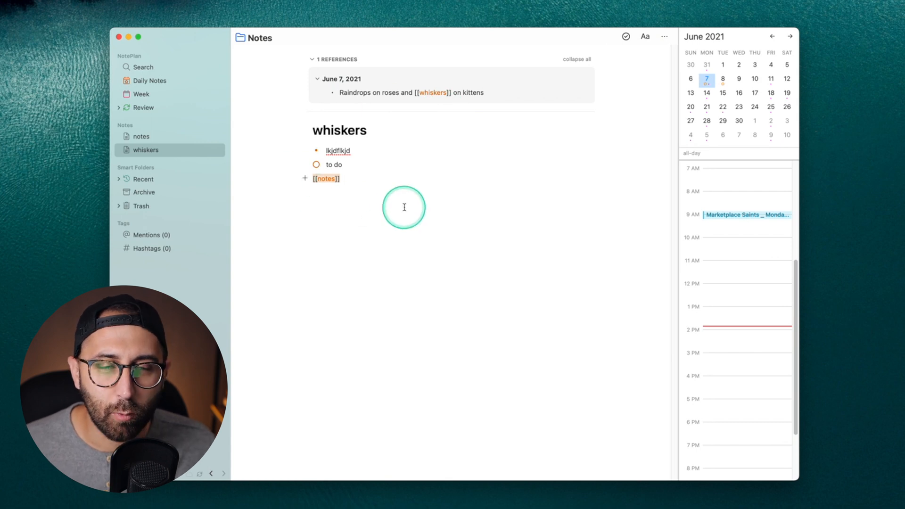
Step: Schedule the whiskers note's to do task for tomorrow, June 8
click(316, 164)
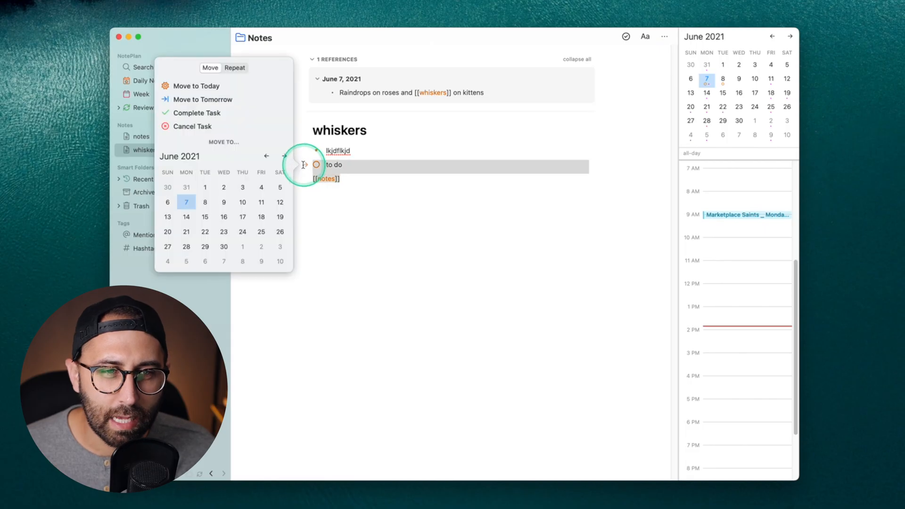
click(205, 202)
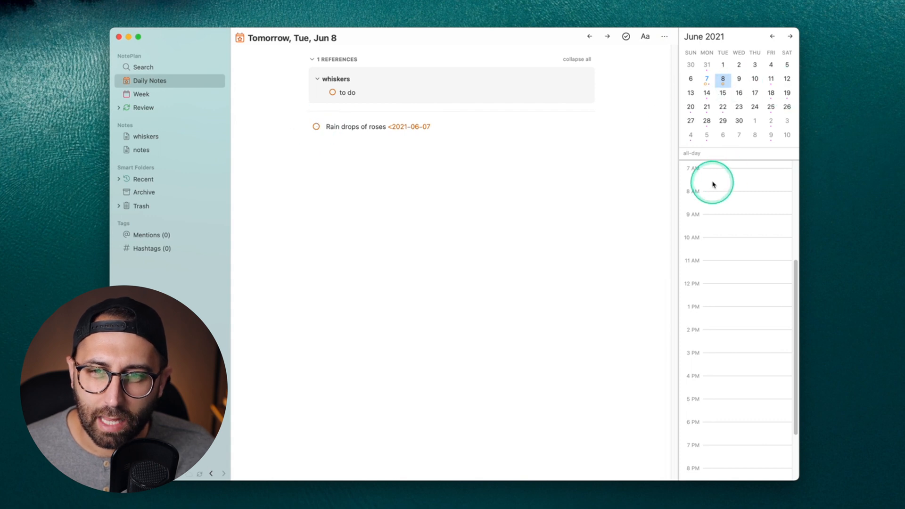
Step: Start a 7 AM event on June 8, check the calendar list, and cancel without saving
click(711, 183)
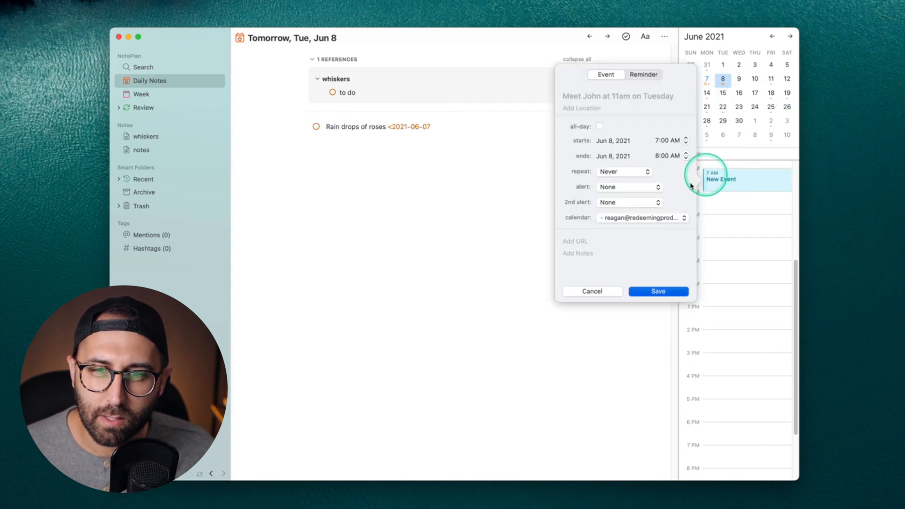
click(642, 217)
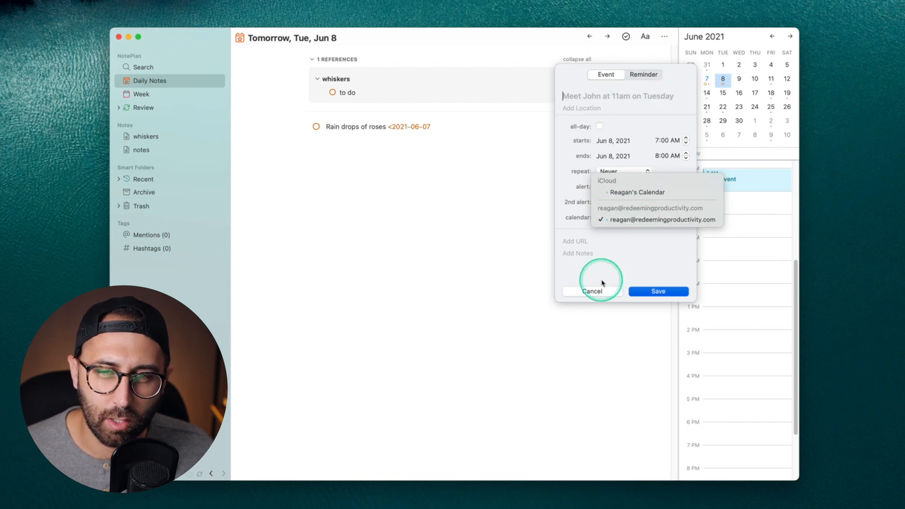
click(592, 292)
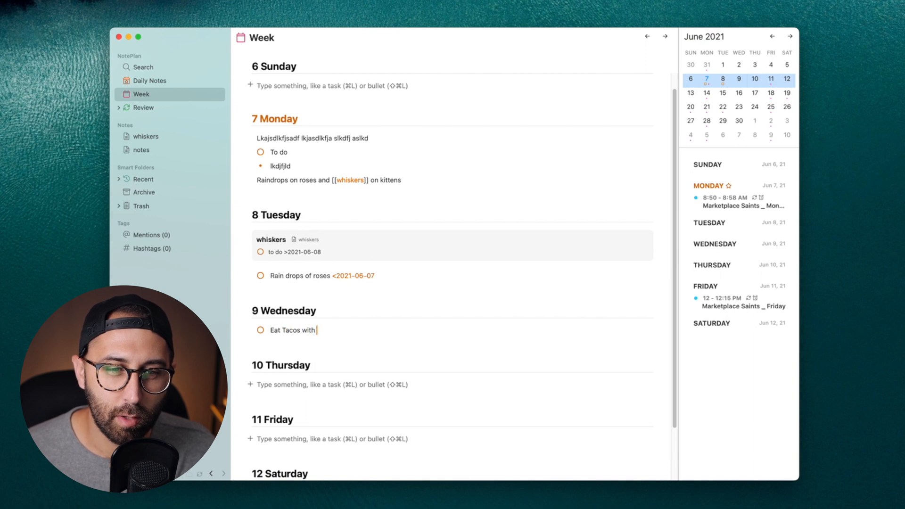
Step: Finish Wednesday's task as 'Eat Tacos with my Pal', peek at next week and return to June 6–12
text(my Pal)
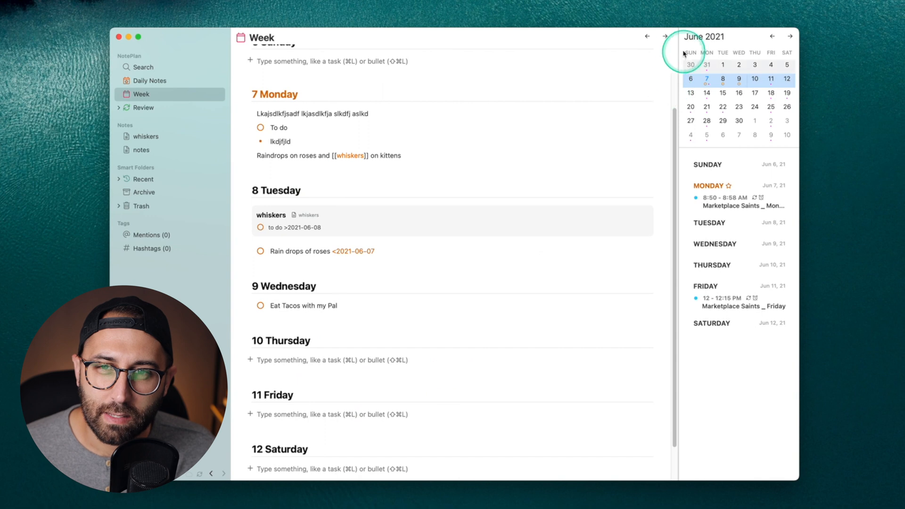
click(665, 36)
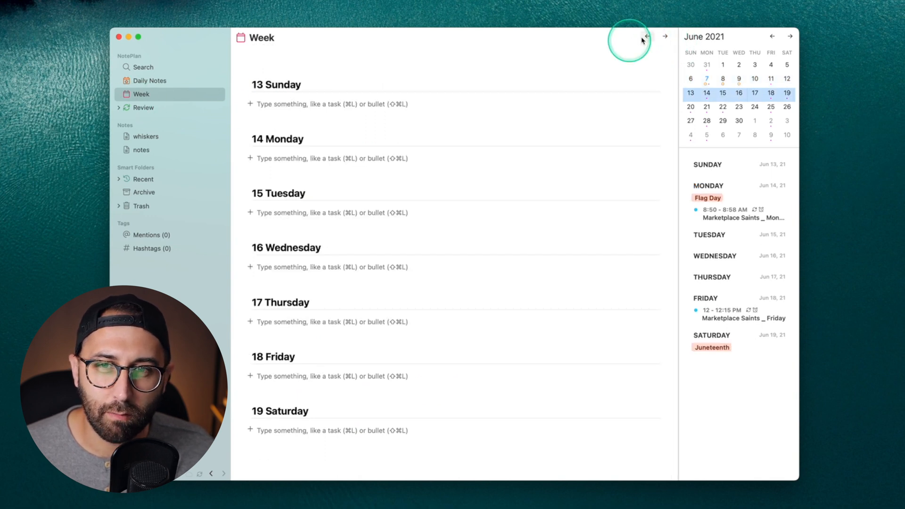
click(647, 36)
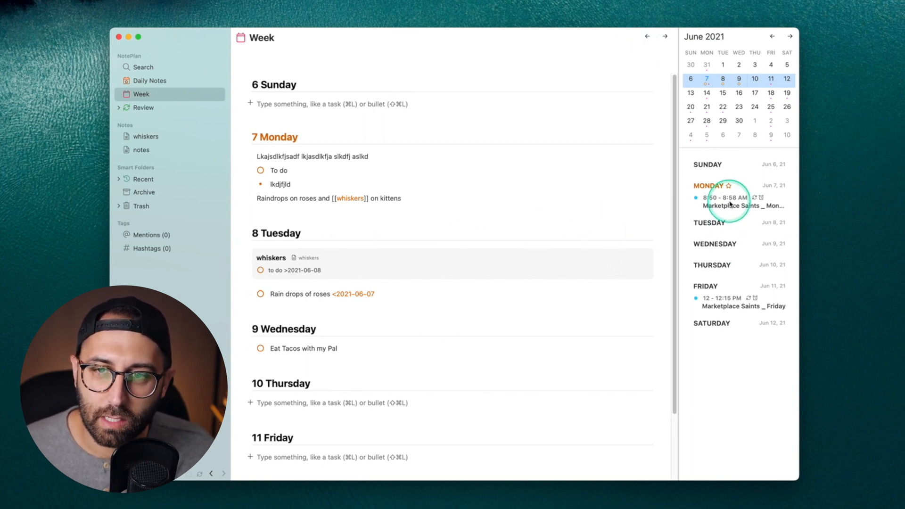
mouse_move(738, 315)
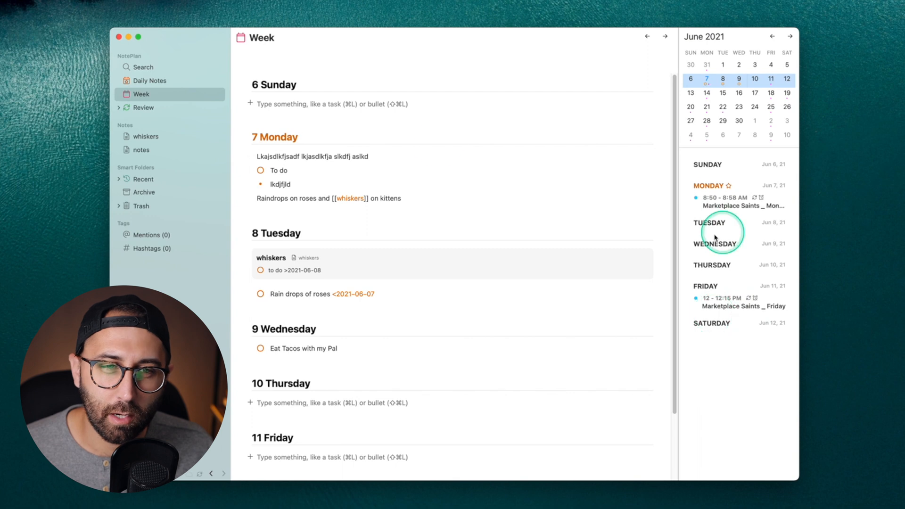
mouse_move(563, 193)
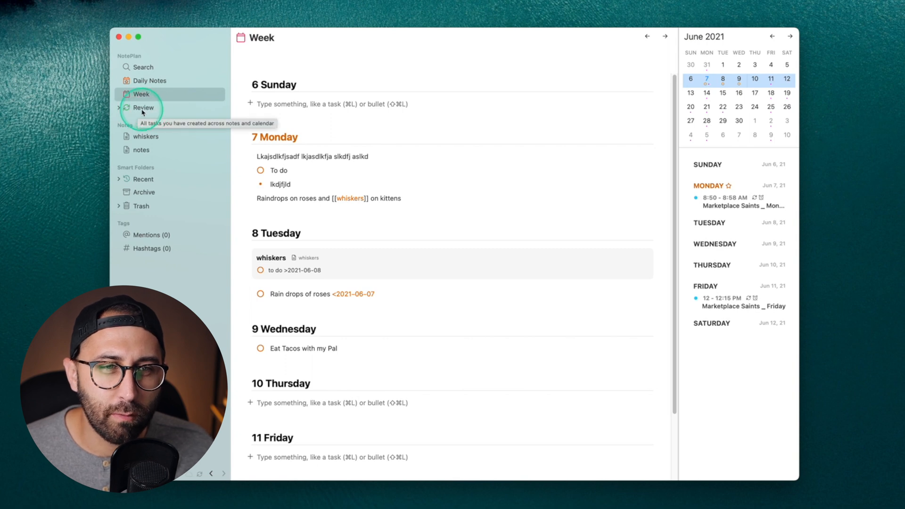
Step: Review the Upcoming, Overdue and Note Tasks filters, ending on the whiskers task scheduled 2021-06-08
click(143, 107)
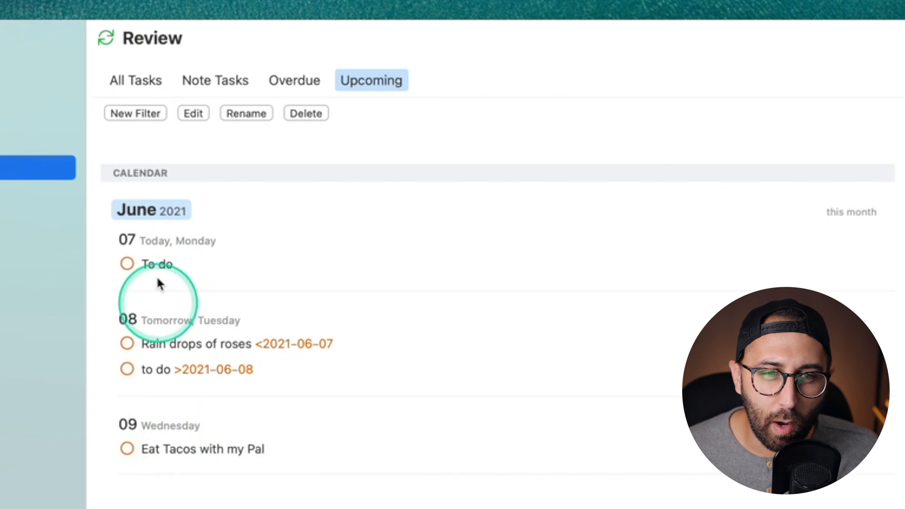
mouse_move(230, 436)
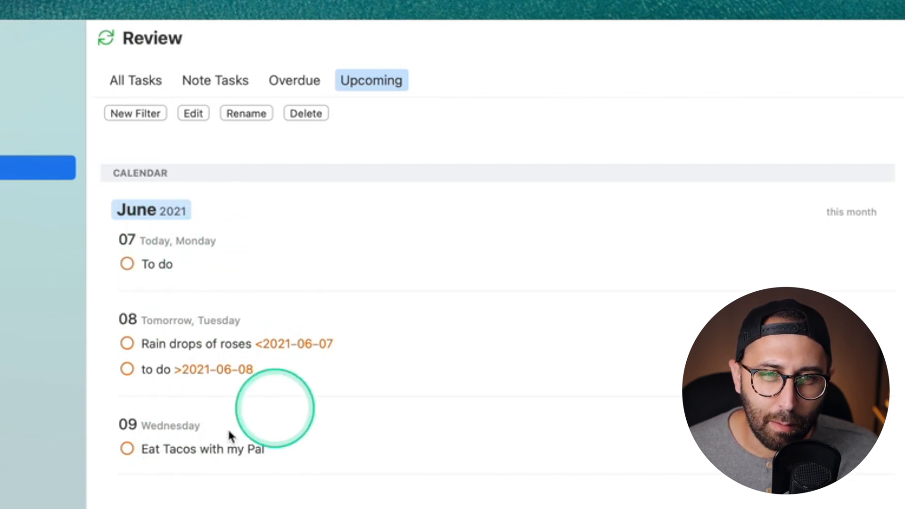
click(372, 80)
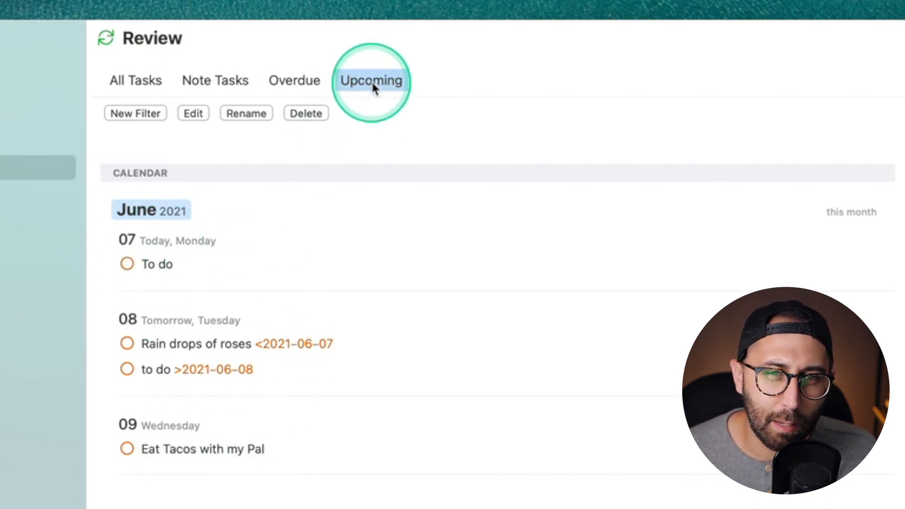
click(294, 80)
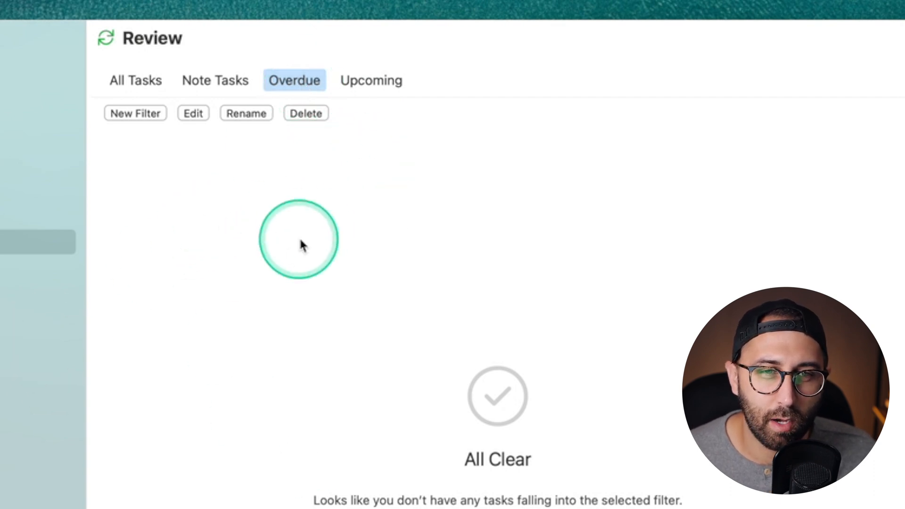
click(215, 79)
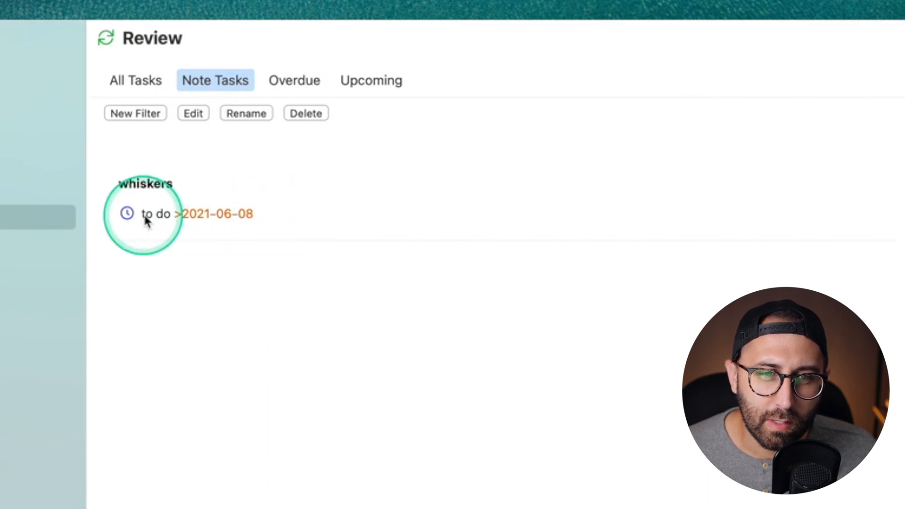
mouse_move(240, 215)
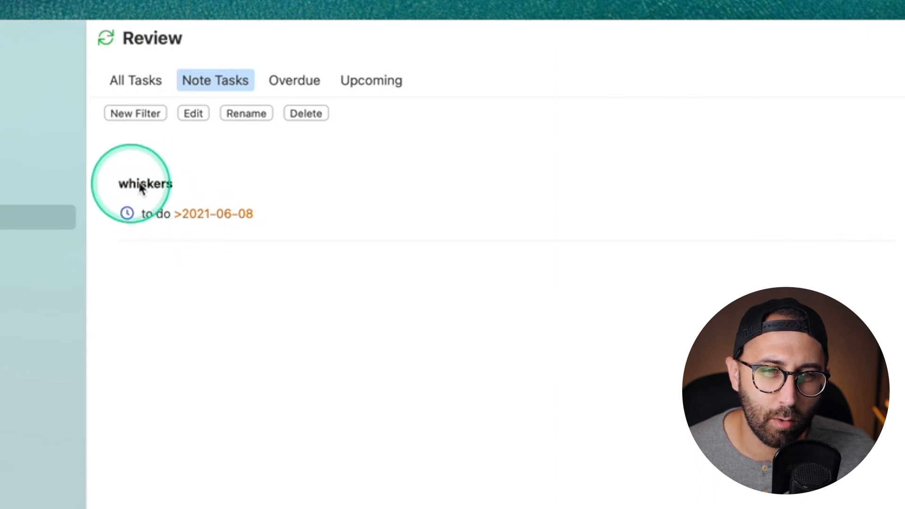
click(143, 184)
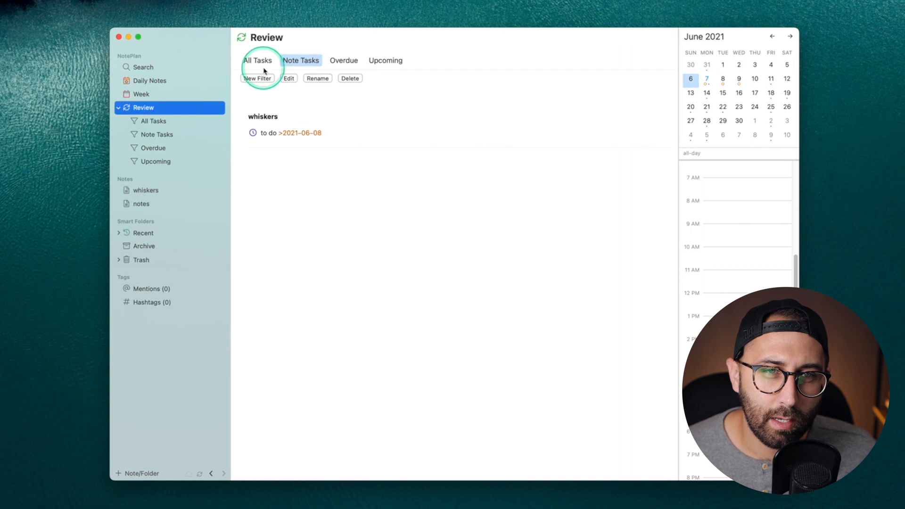
Step: Show the All Tasks filter listing every task across notes and calendar
click(258, 61)
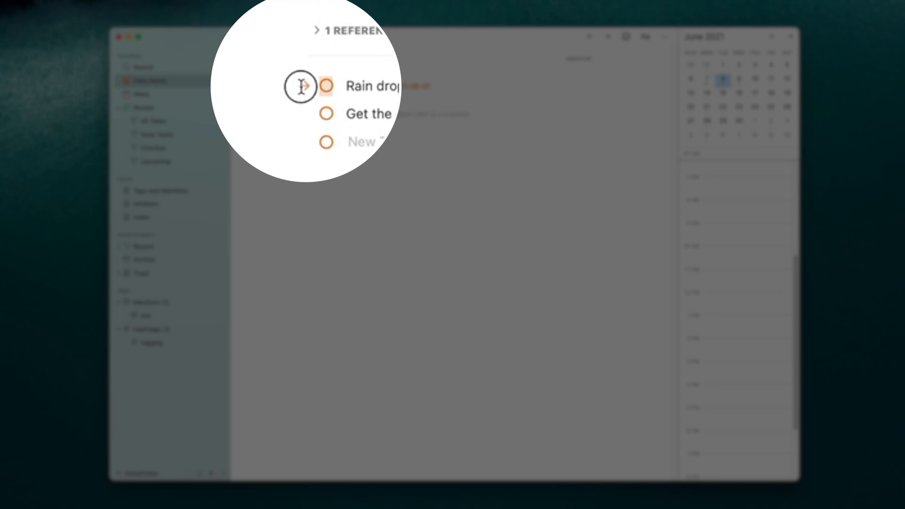
Step: Reschedule the Get the milk task to another day via its Move to calendar
right_click(315, 86)
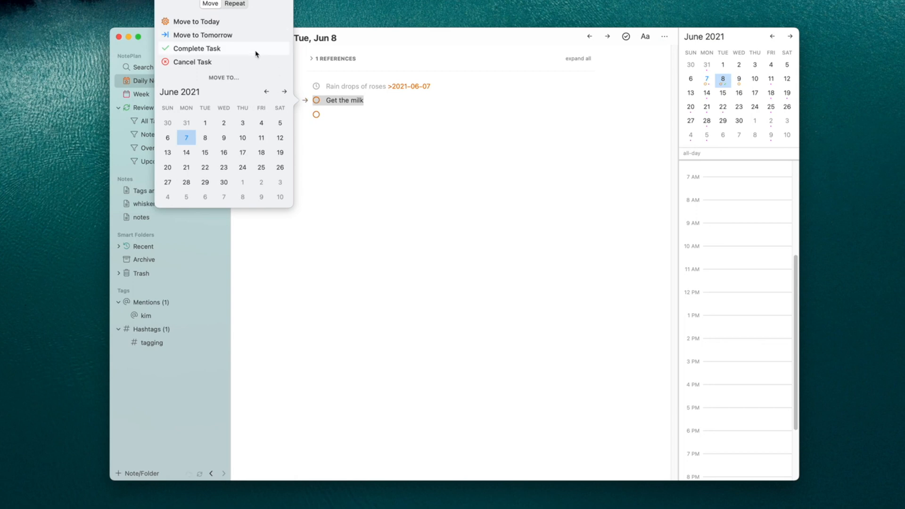
mouse_move(230, 35)
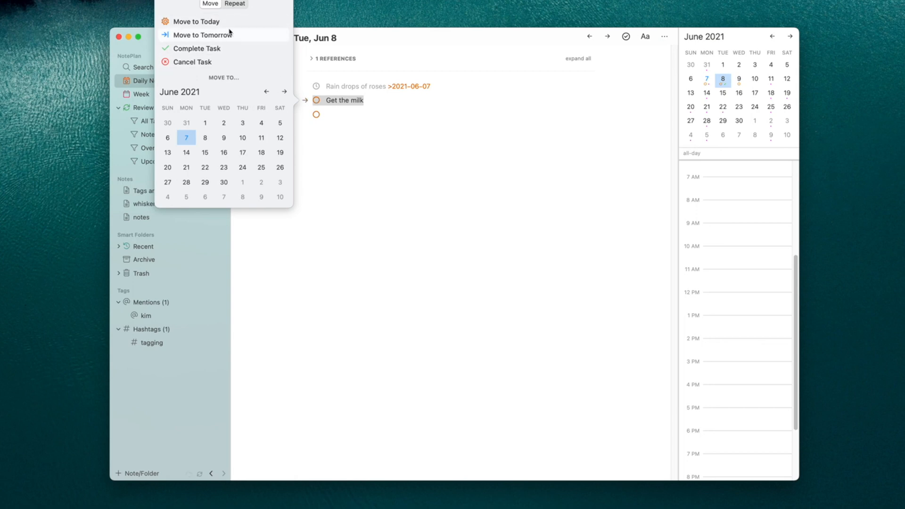
mouse_move(243, 123)
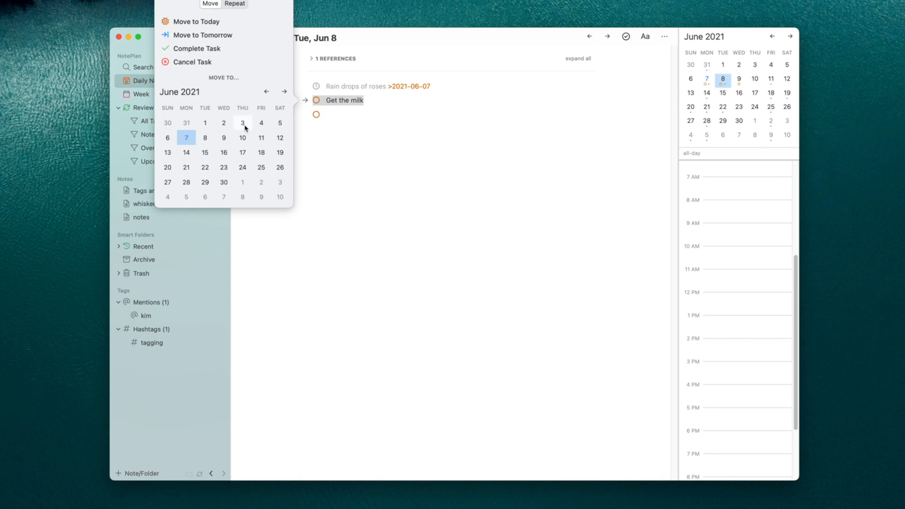
click(234, 3)
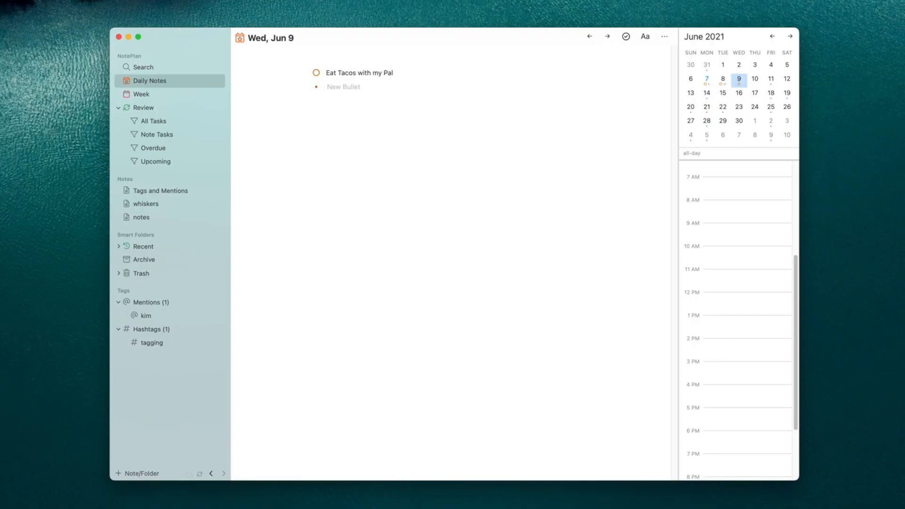
click(327, 87)
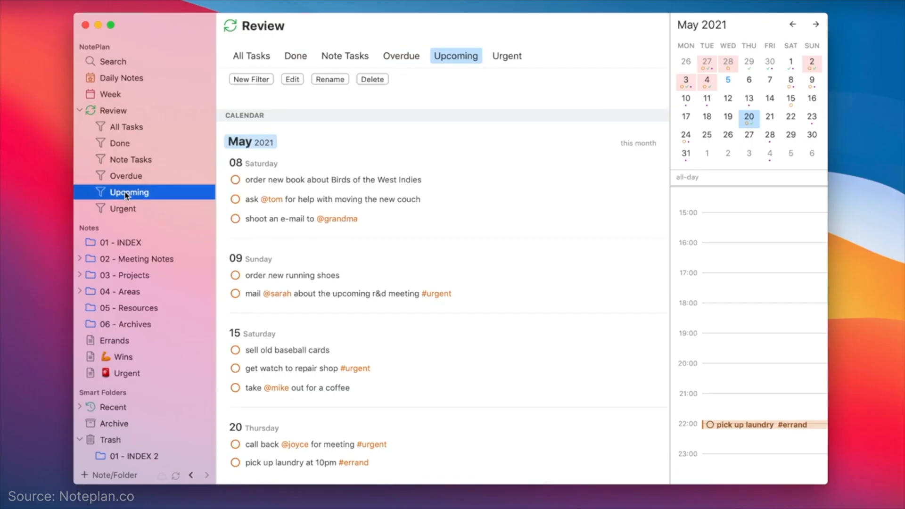
Step: Show the Urgent filter, then view the roadmap post Link to [[note#headings]] marked In Progress with 60 votes
click(506, 55)
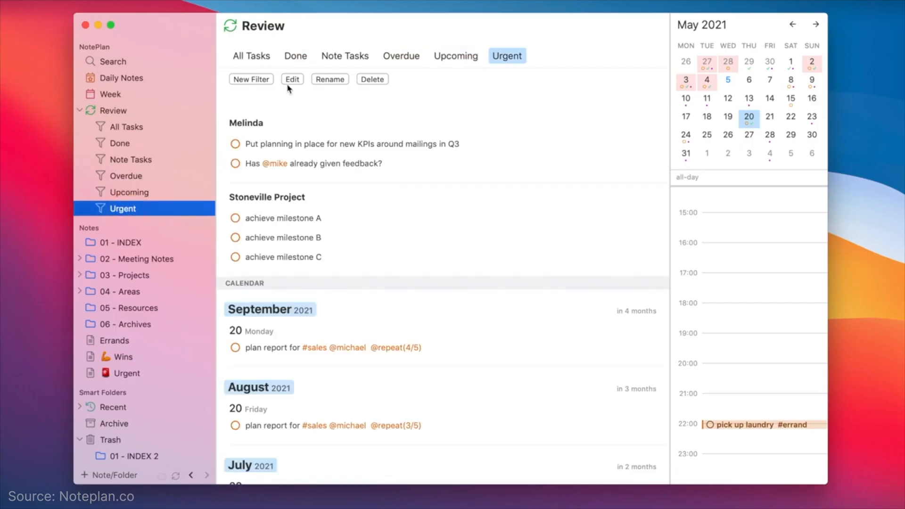
click(293, 80)
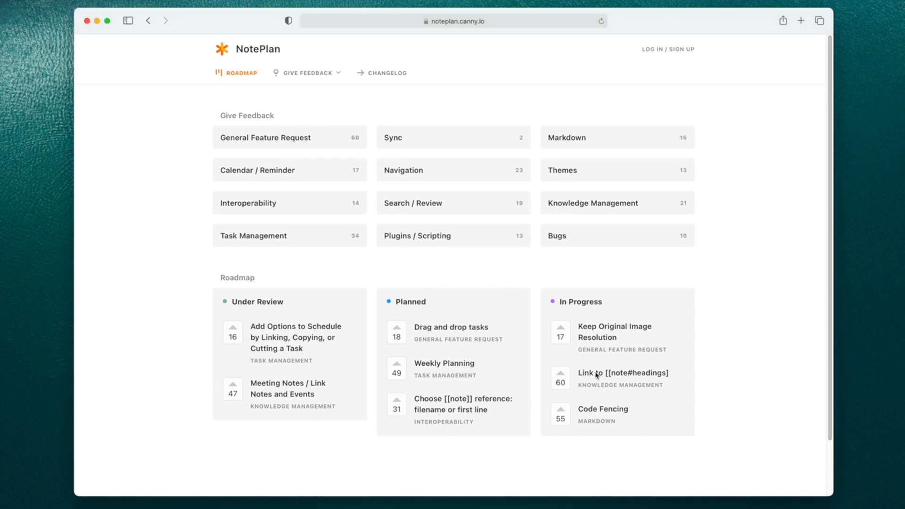
click(622, 372)
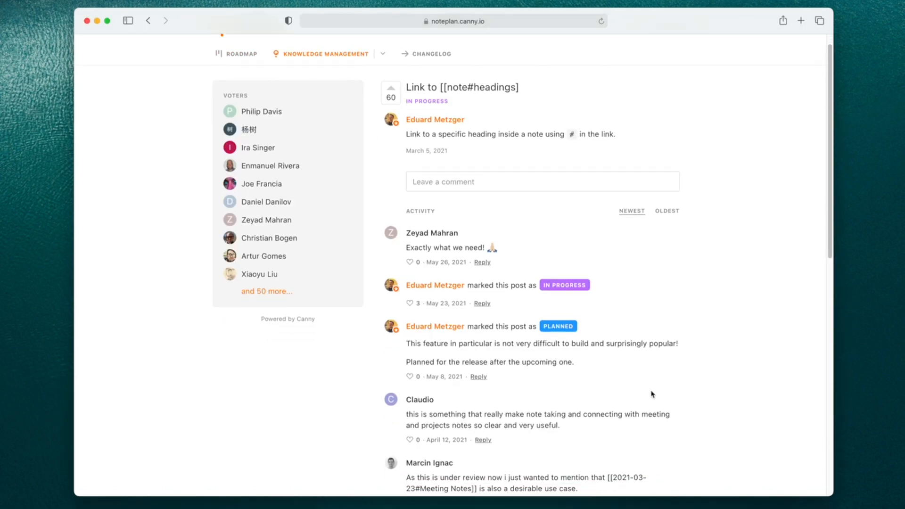